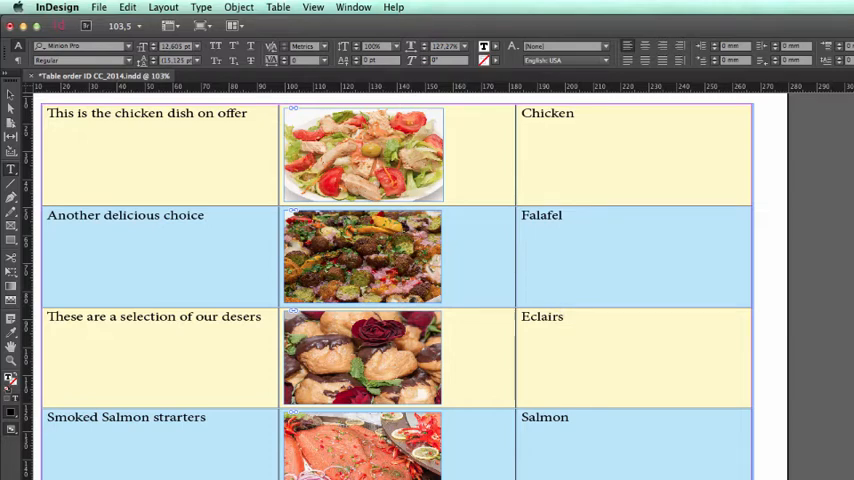
# Move the Chicken row beneath the Falafel row so Falafel sits at the top of the menu table.
pyautogui.click(562, 316)
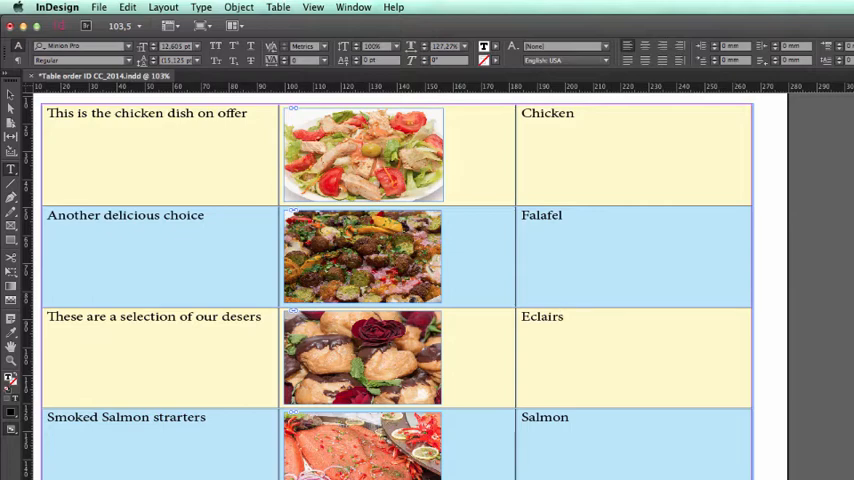
pyautogui.click(564, 316)
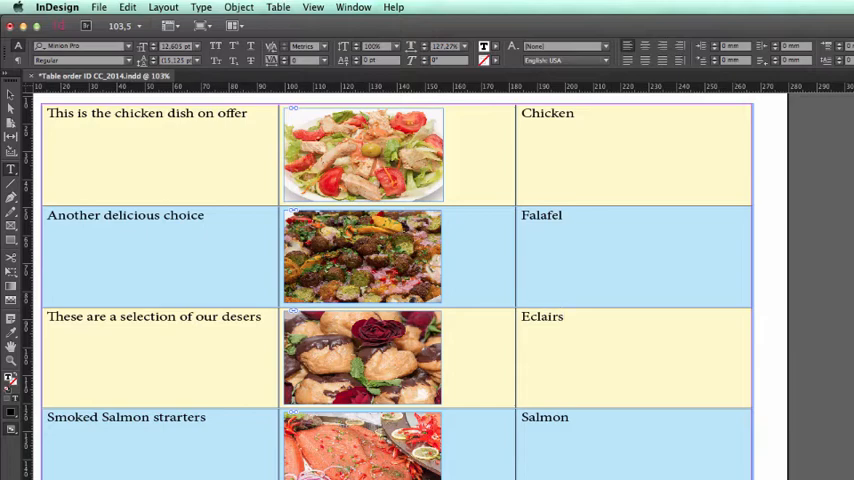
pyautogui.click(564, 316)
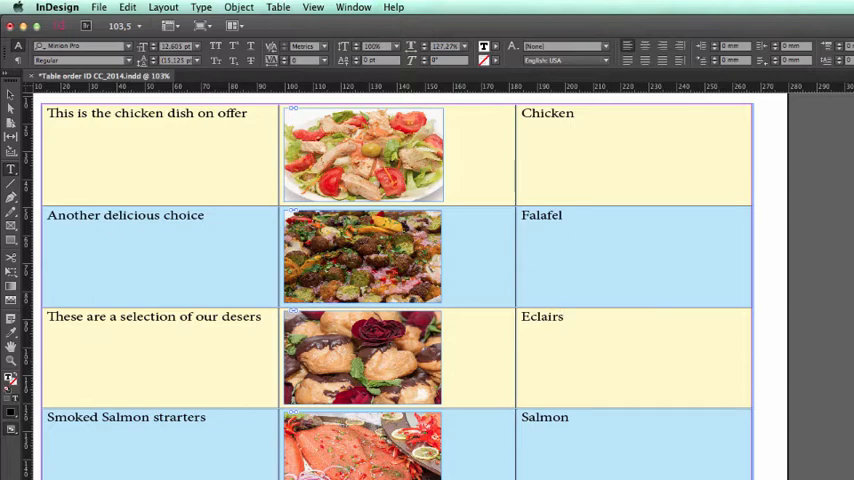
pyautogui.click(564, 316)
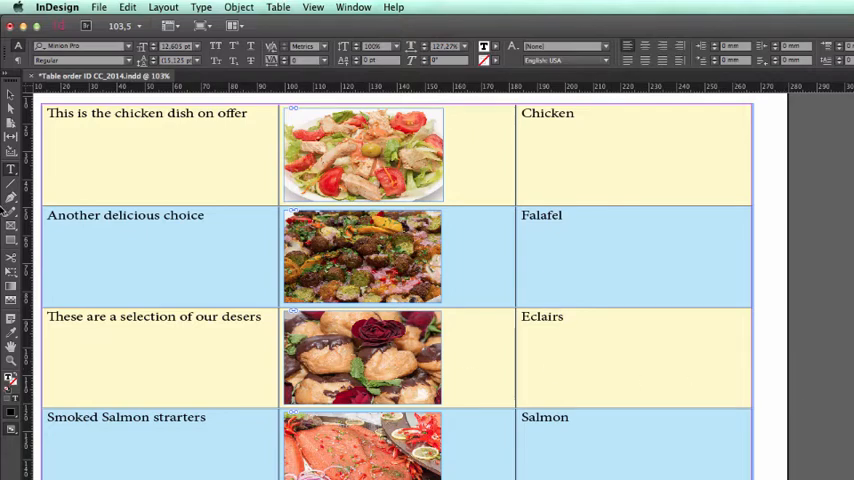
pyautogui.click(564, 316)
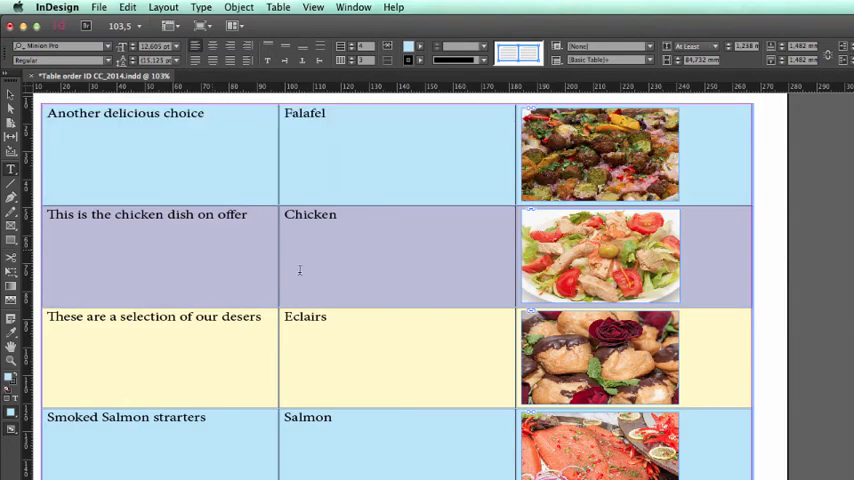
pyautogui.click(148, 214)
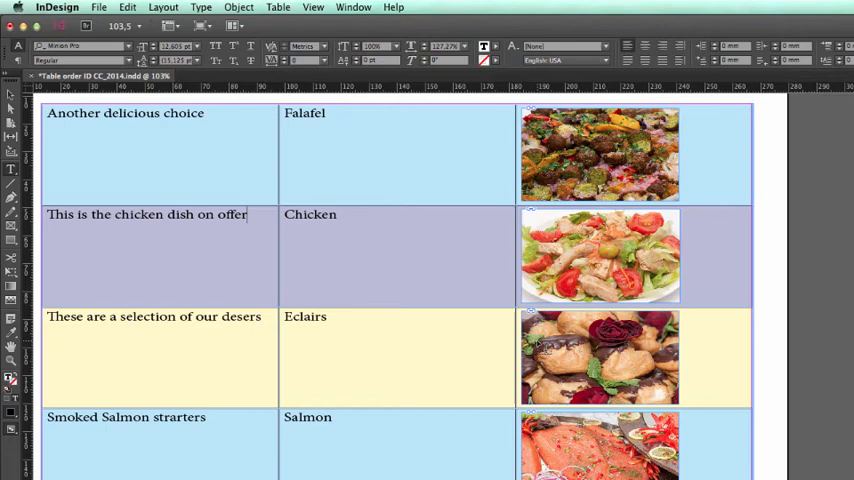